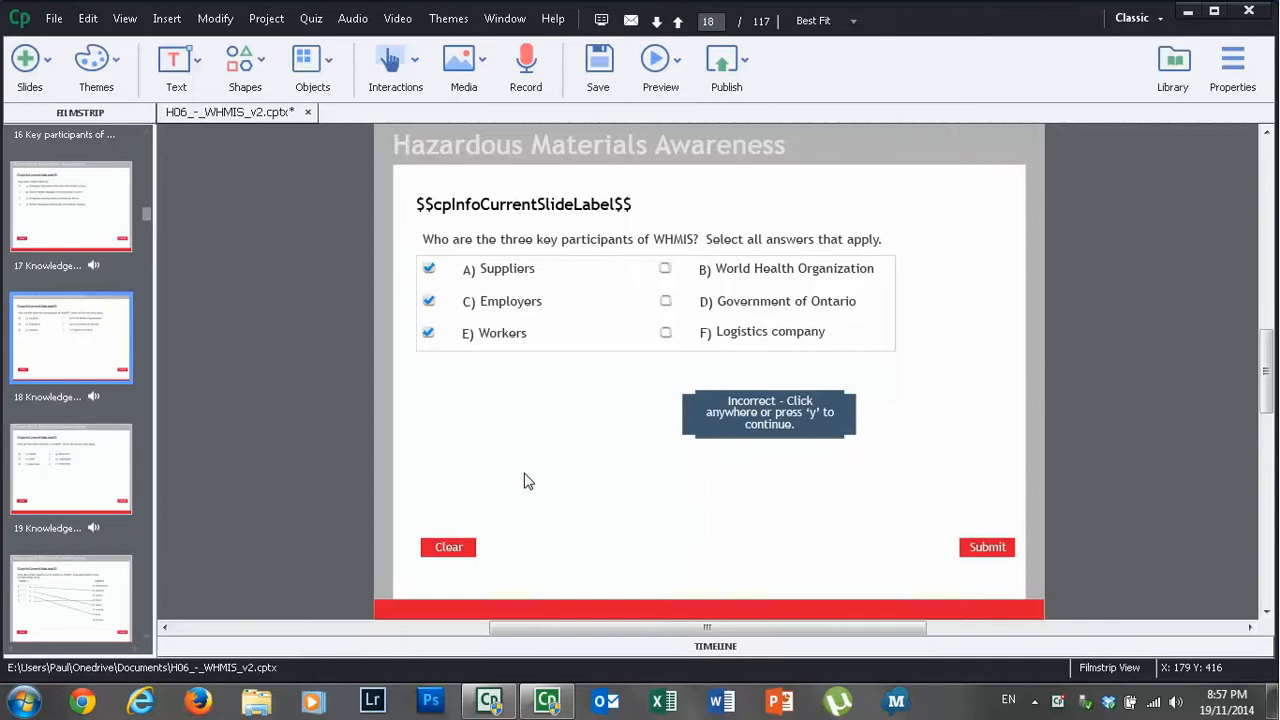
Drag the stacked feedback caption aside to reveal the captions beneath it.
{"action": "left_click", "coordinate": [768, 412]}
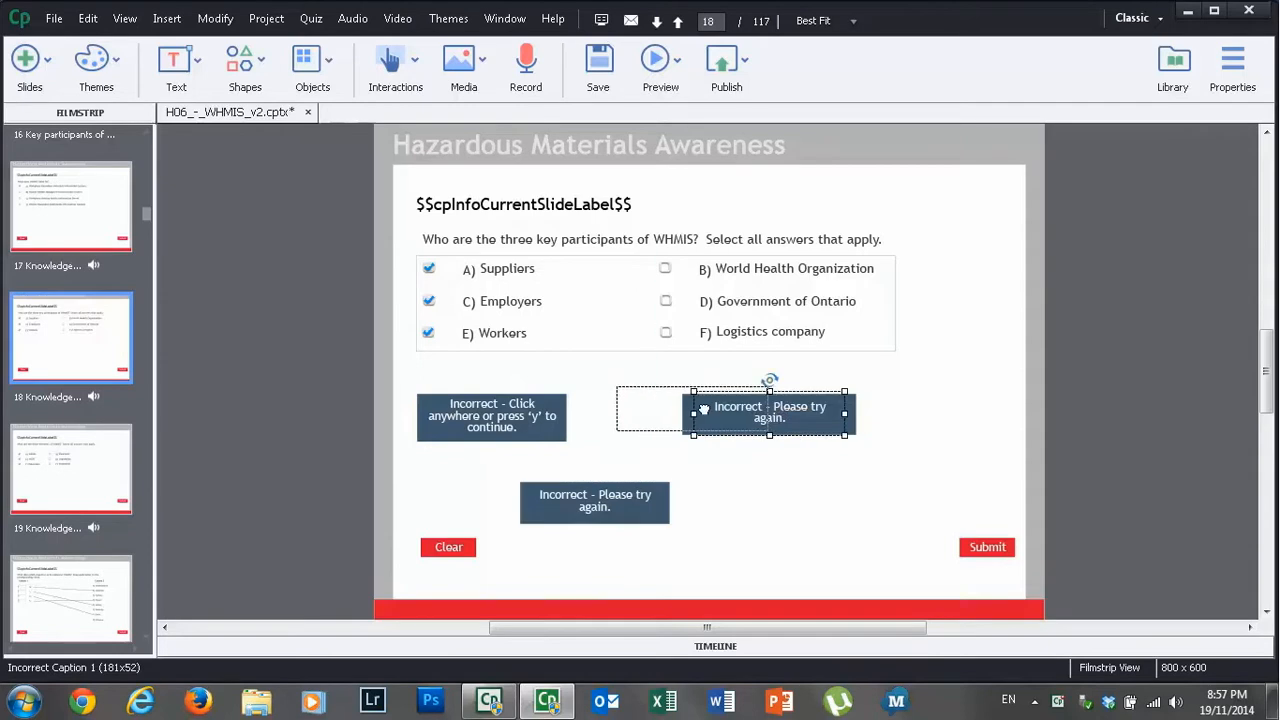
{"action": "left_click_drag", "start_coordinate": [770, 412], "coordinate": [692, 412]}
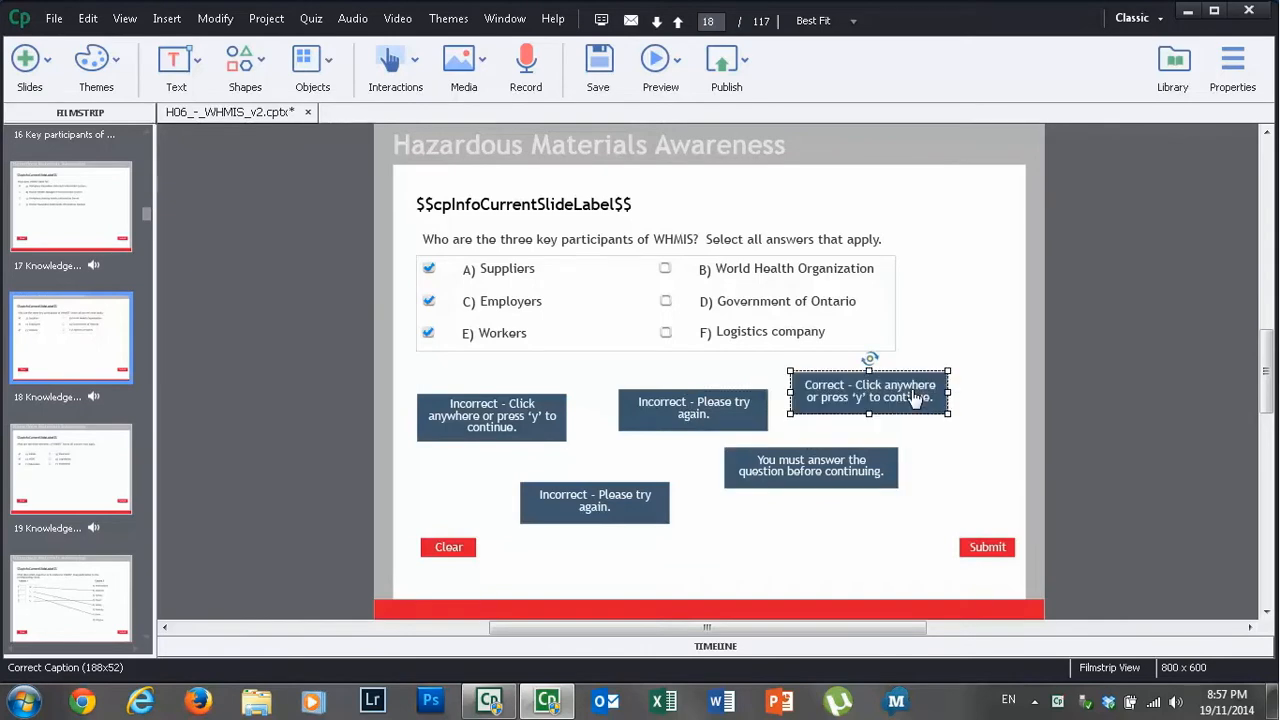
{"action": "mouse_move", "coordinate": [996, 438]}
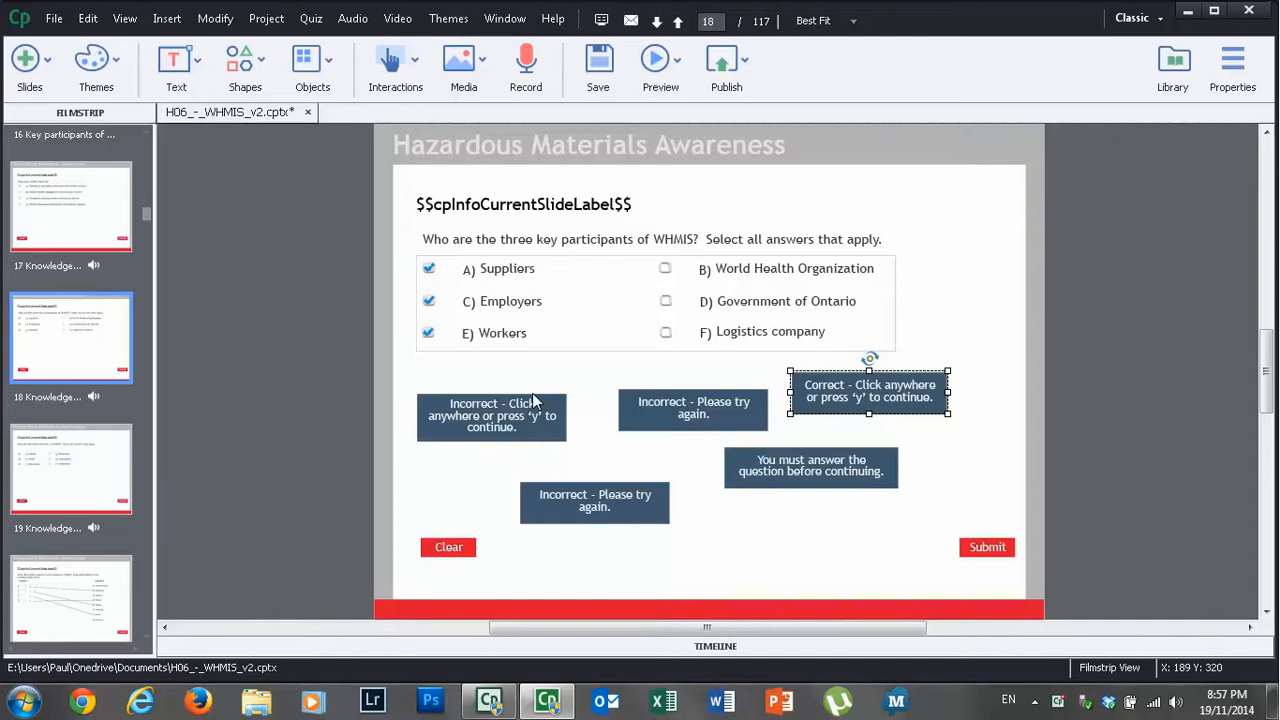
{"action": "mouse_move", "coordinate": [518, 414]}
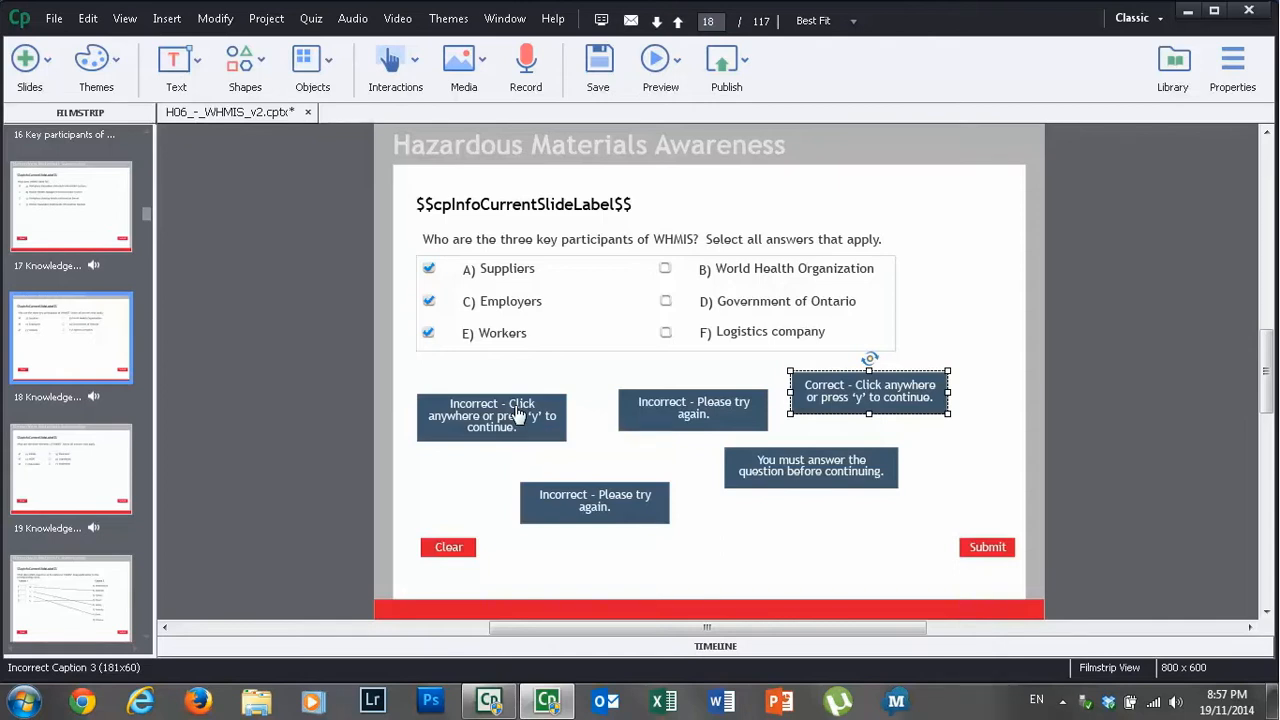
{"action": "left_click", "coordinate": [1232, 60]}
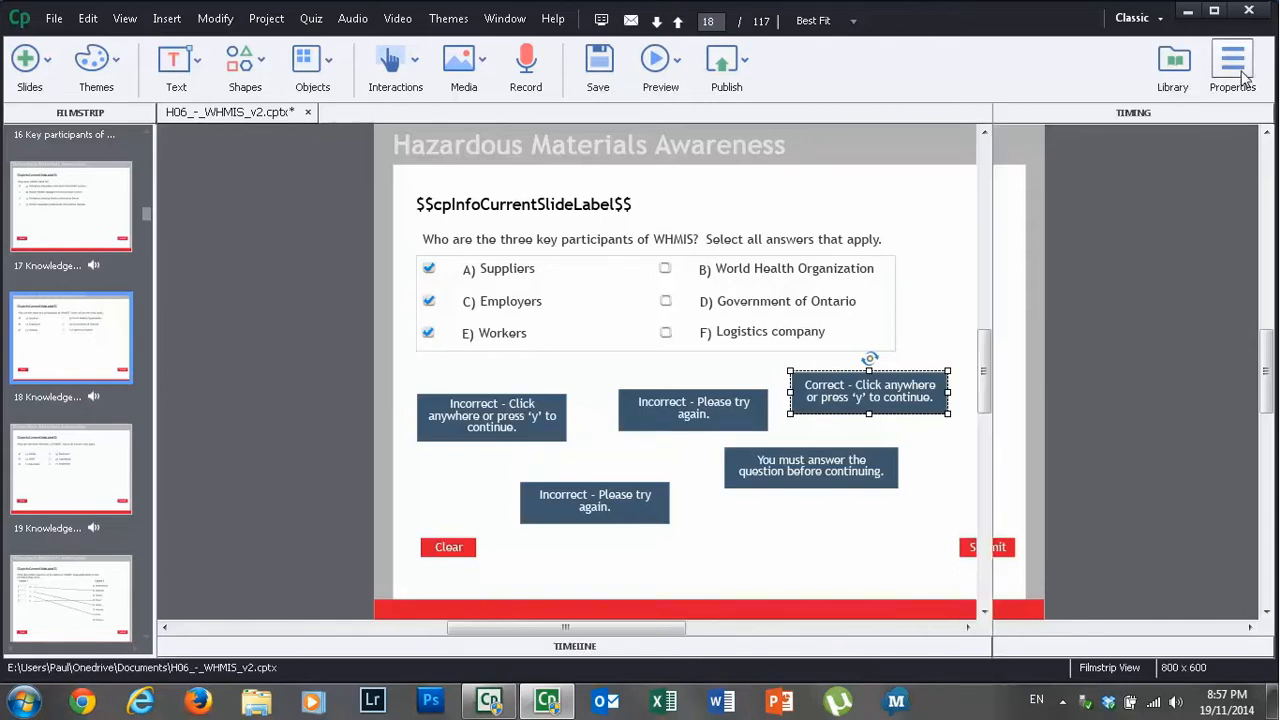
Browse the Correct Caption's caption type styles, leaving Wilson selected.
{"action": "left_click", "coordinate": [1232, 60]}
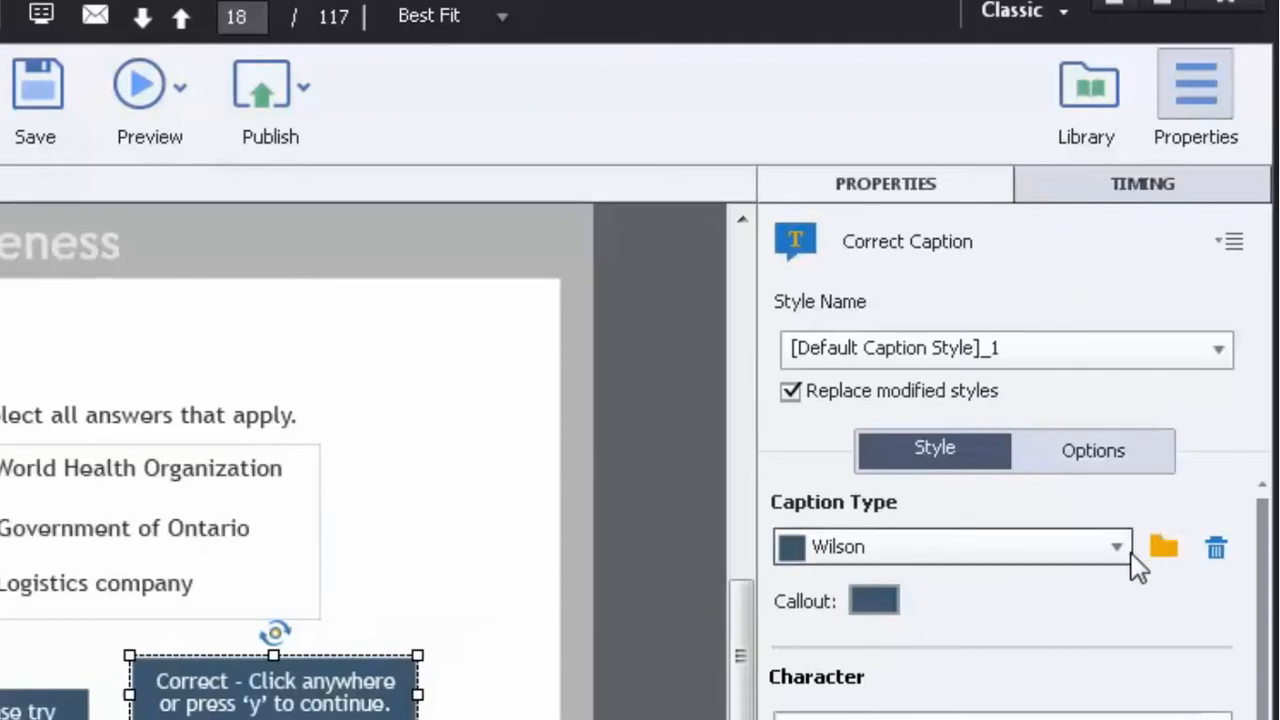
{"action": "left_click", "coordinate": [1116, 546]}
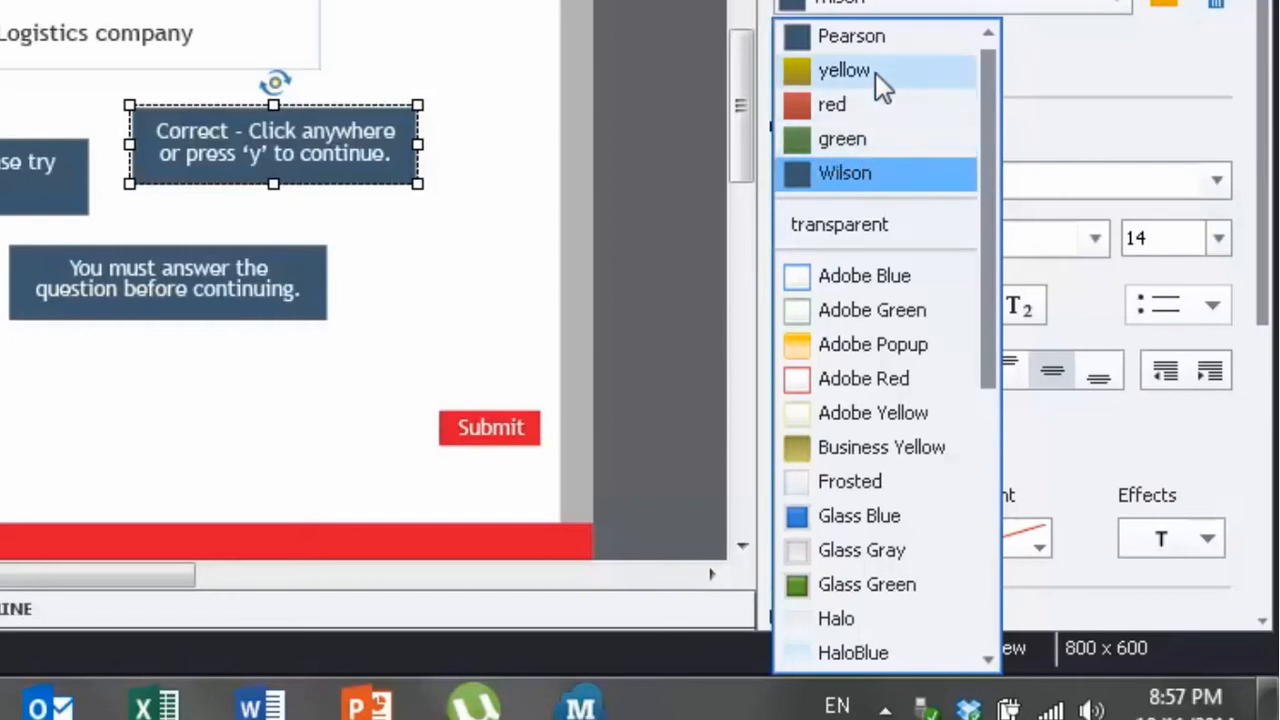
{"action": "mouse_move", "coordinate": [836, 20]}
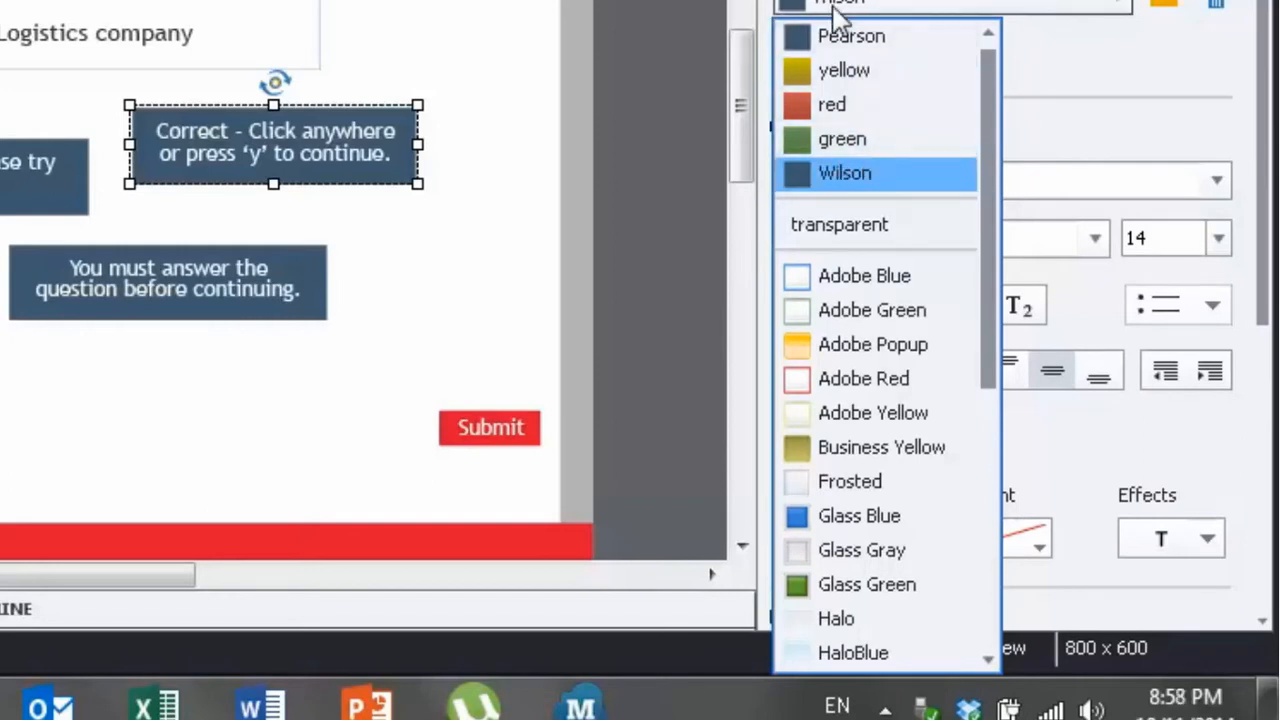
{"action": "mouse_move", "coordinate": [836, 24]}
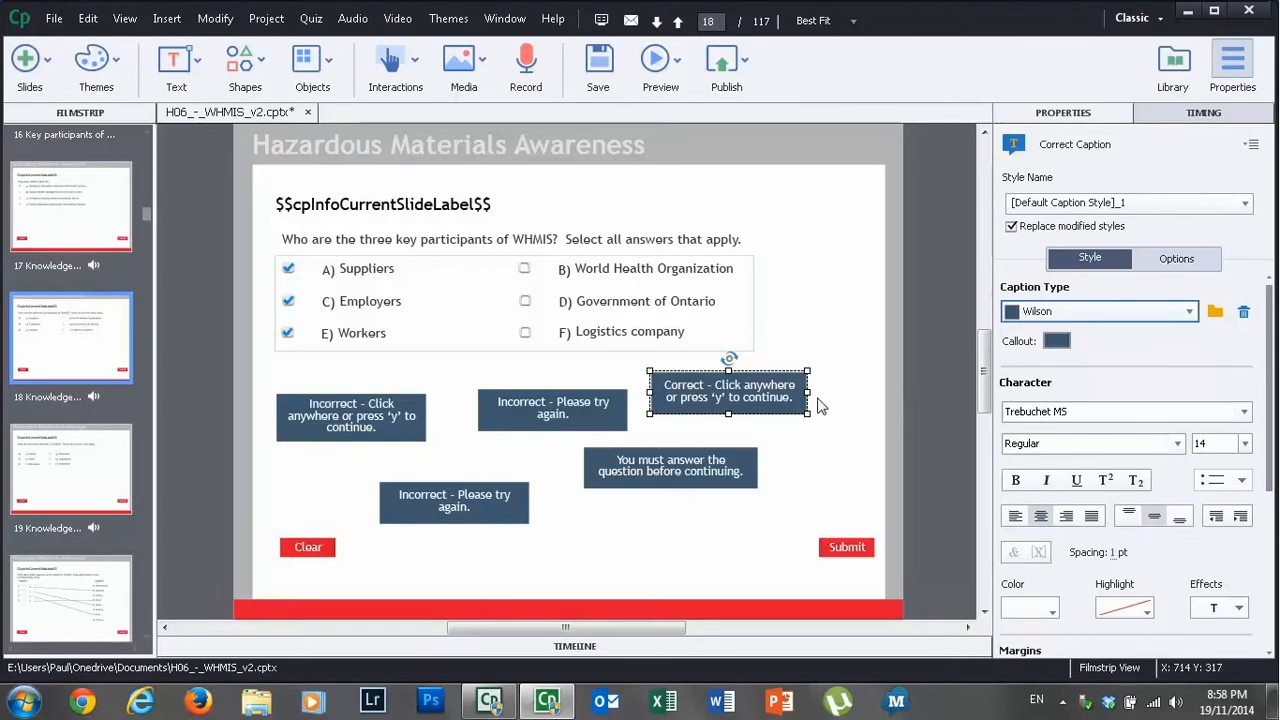
{"action": "mouse_move", "coordinate": [760, 404]}
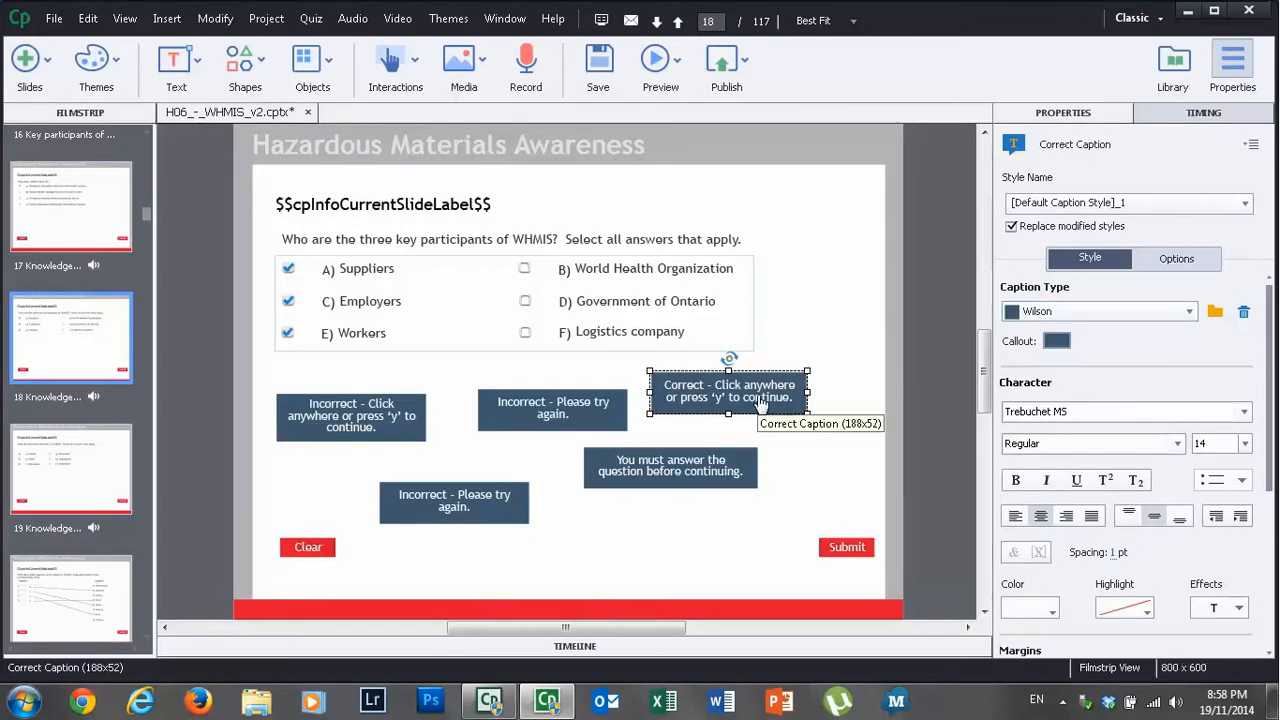
Bring up the context menu commands for the Correct caption.
{"action": "right_click", "coordinate": [728, 390]}
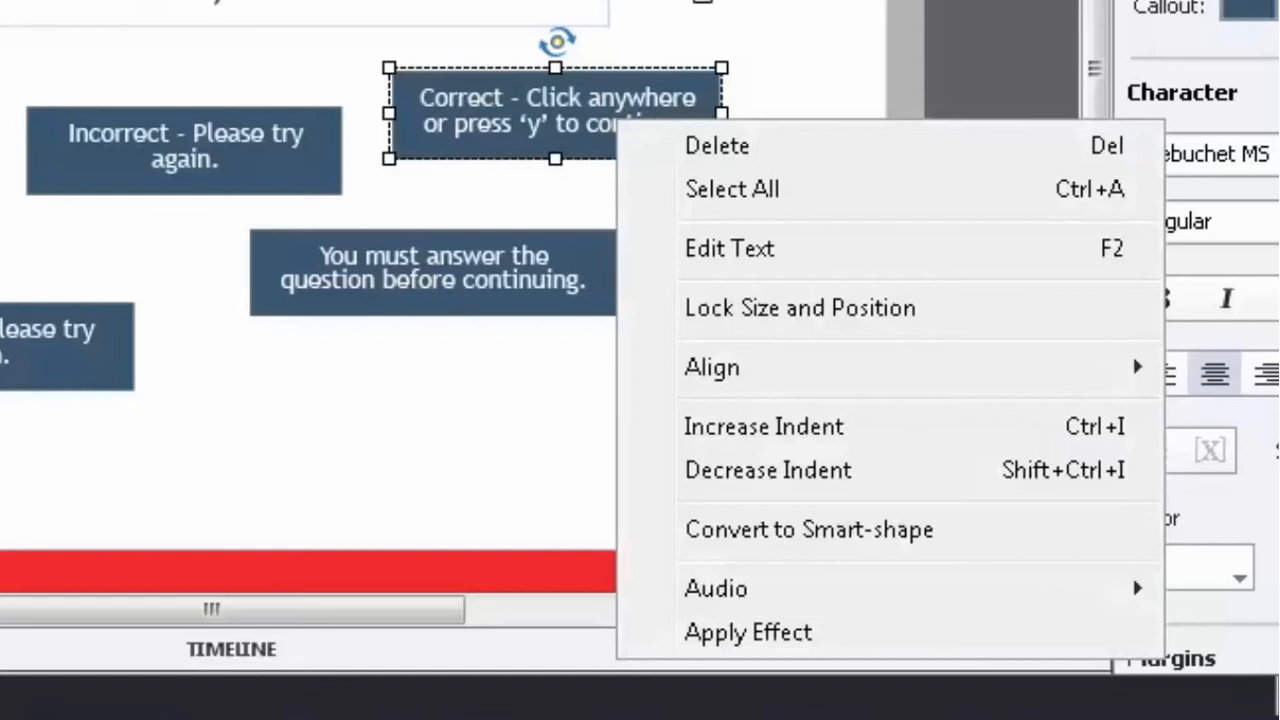
{"action": "mouse_move", "coordinate": [496, 160]}
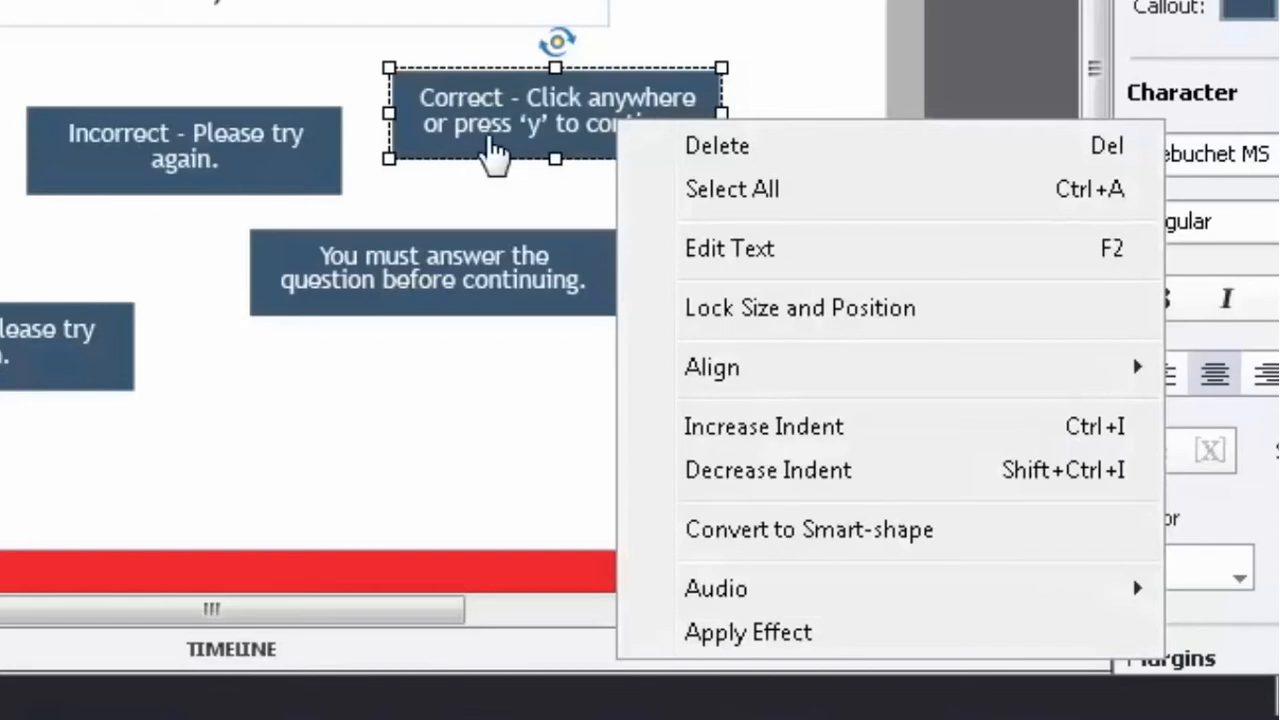
{"action": "mouse_move", "coordinate": [750, 146]}
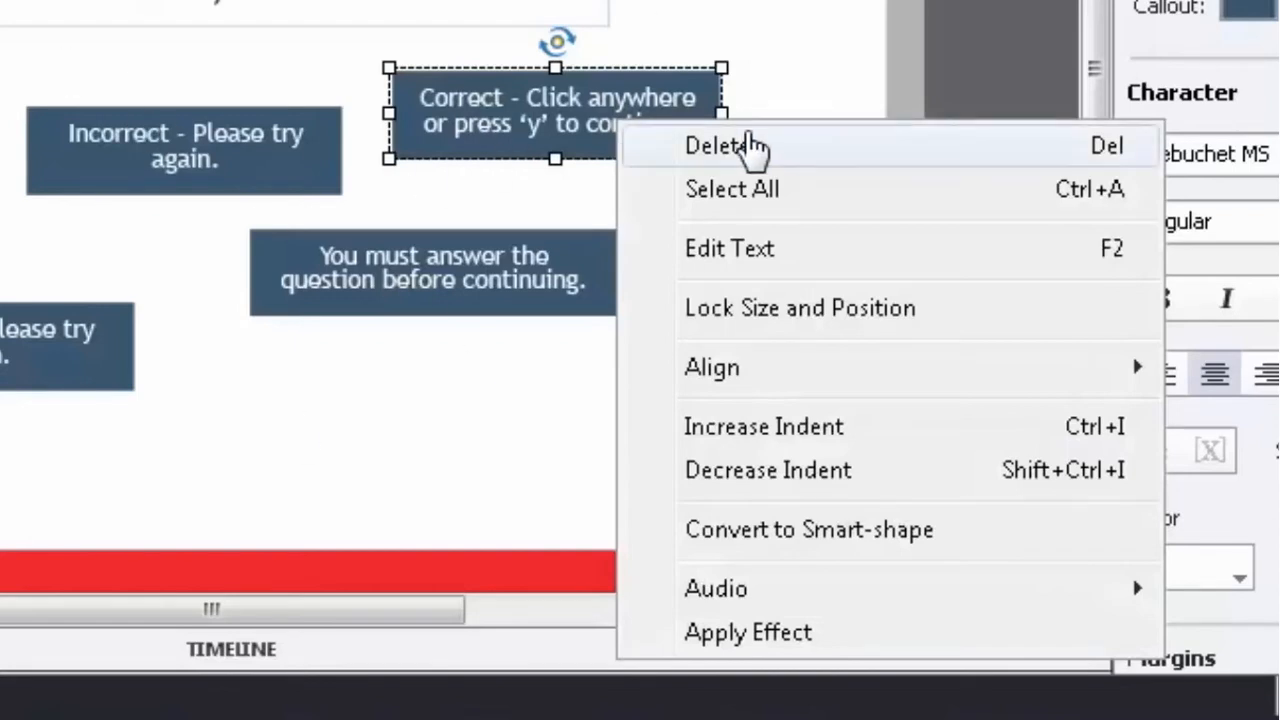
{"action": "mouse_move", "coordinate": [916, 540]}
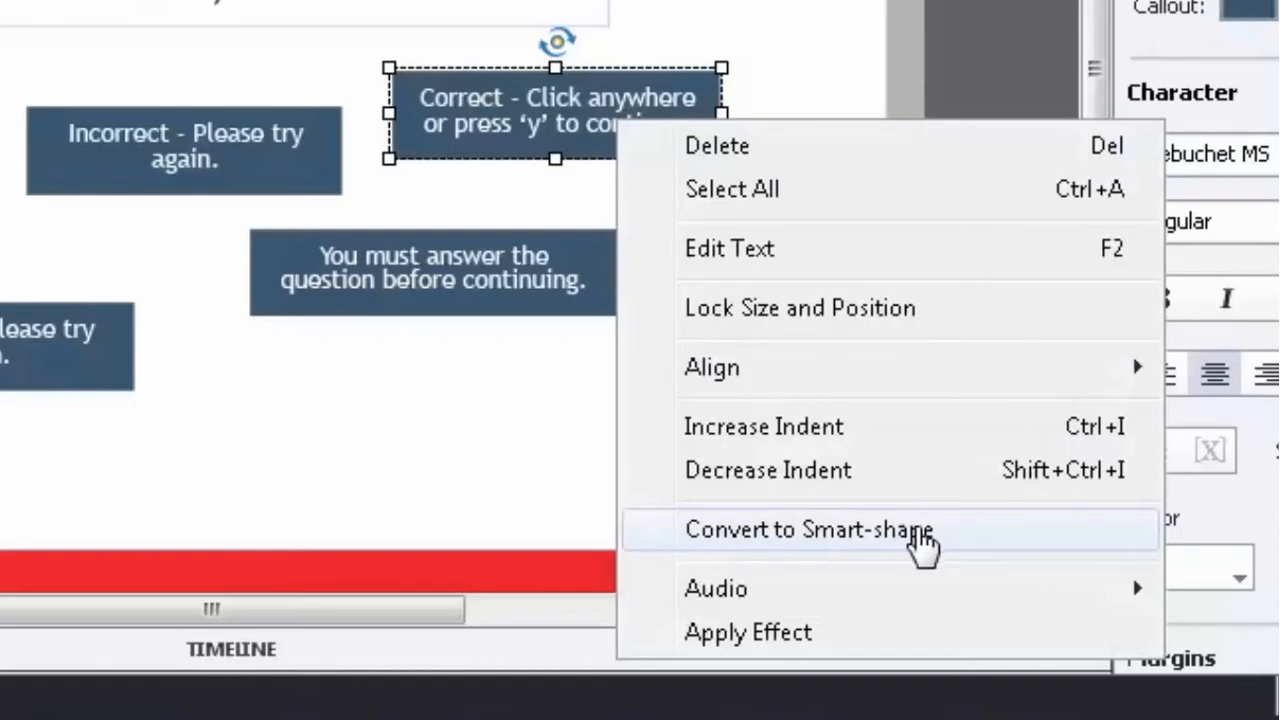
Convert the Correct caption to a green smart shape, trying a trapezoid then settling on a rectangle.
{"action": "left_click", "coordinate": [808, 528]}
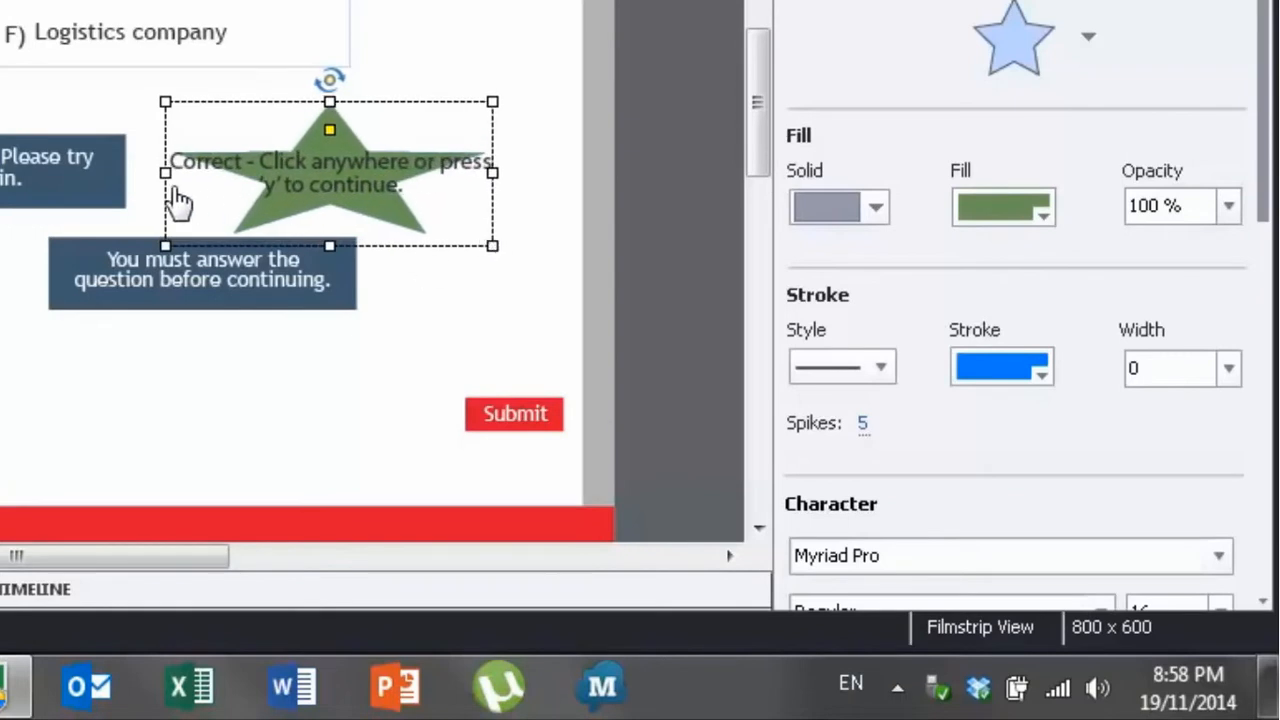
{"action": "mouse_move", "coordinate": [512, 204]}
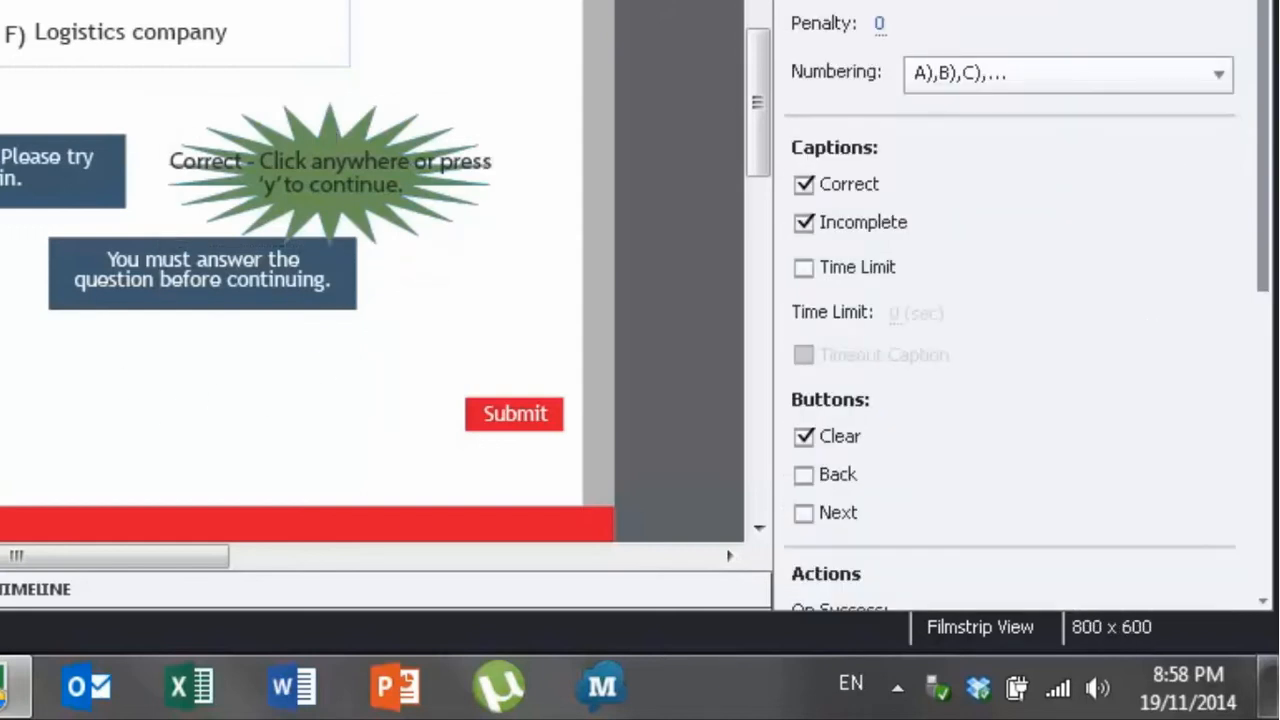
{"action": "left_click", "coordinate": [330, 170]}
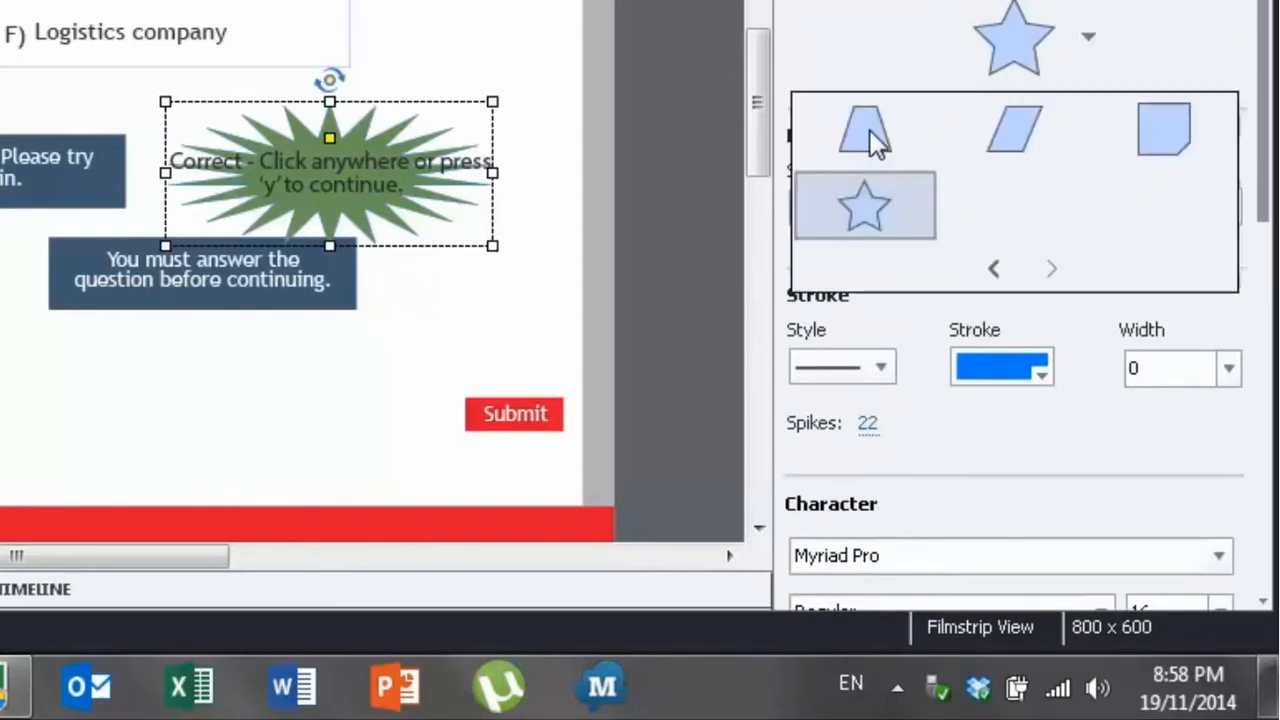
{"action": "left_click", "coordinate": [864, 130]}
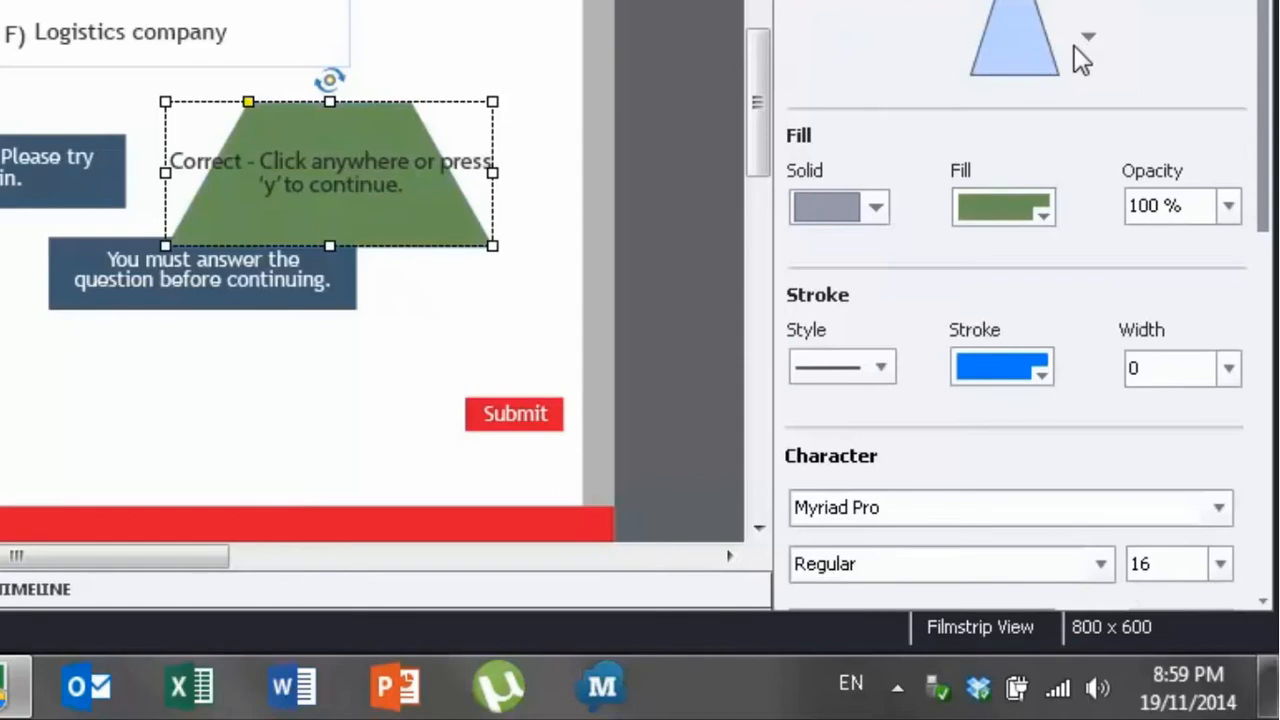
{"action": "left_click", "coordinate": [1088, 36]}
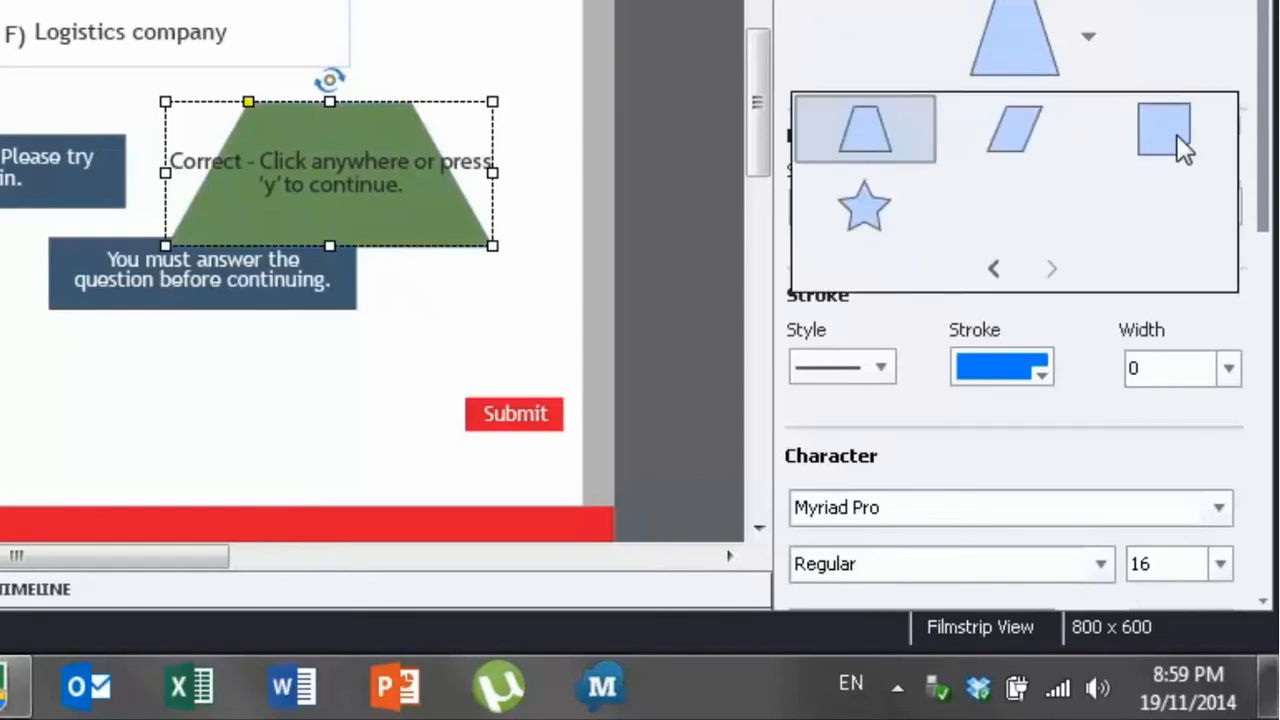
{"action": "left_click", "coordinate": [1164, 130]}
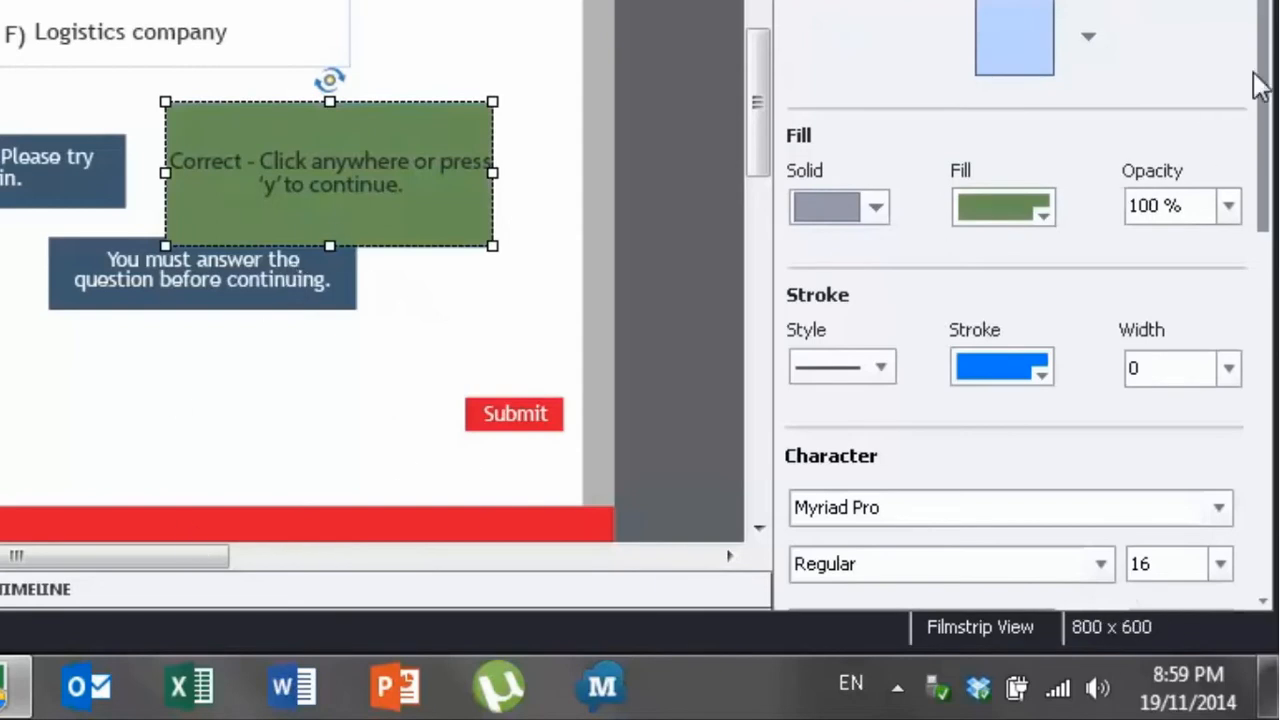
Make the Correct shape's text bold white Trebuchet MS with margins of 10.
{"action": "scroll", "scroll_direction": "down", "scroll_amount": 3}
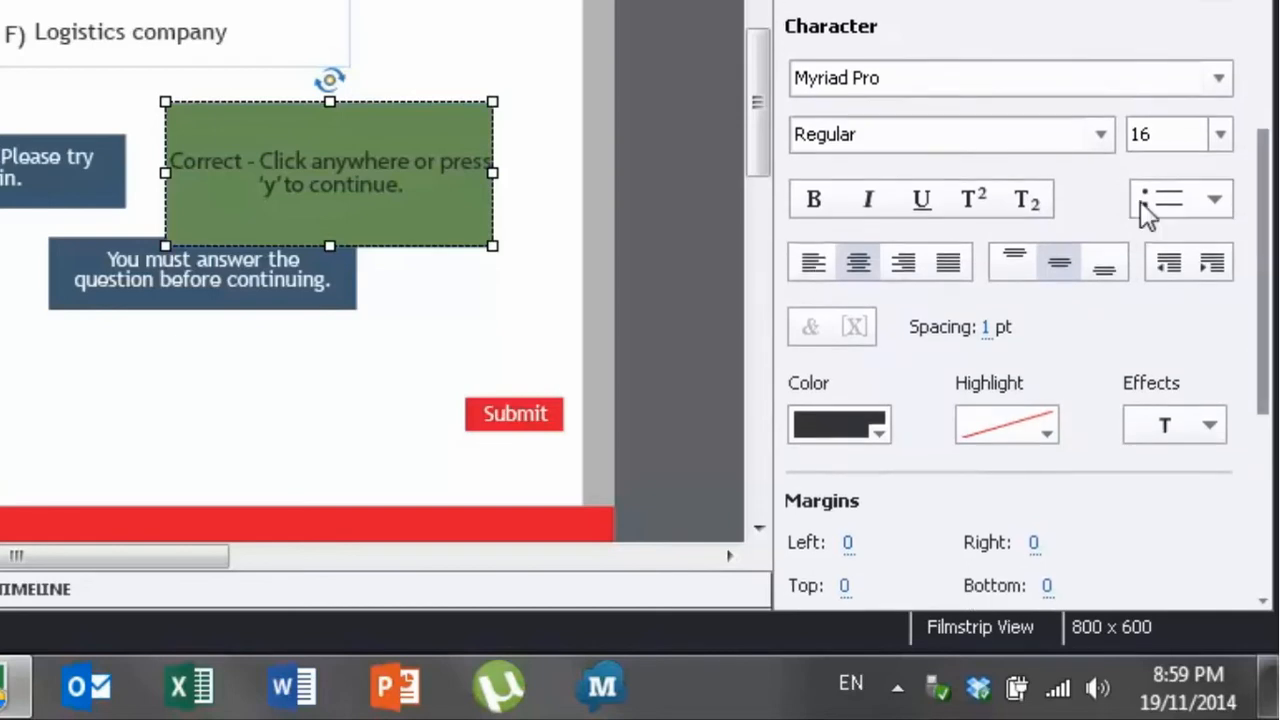
{"action": "left_click", "coordinate": [1004, 78]}
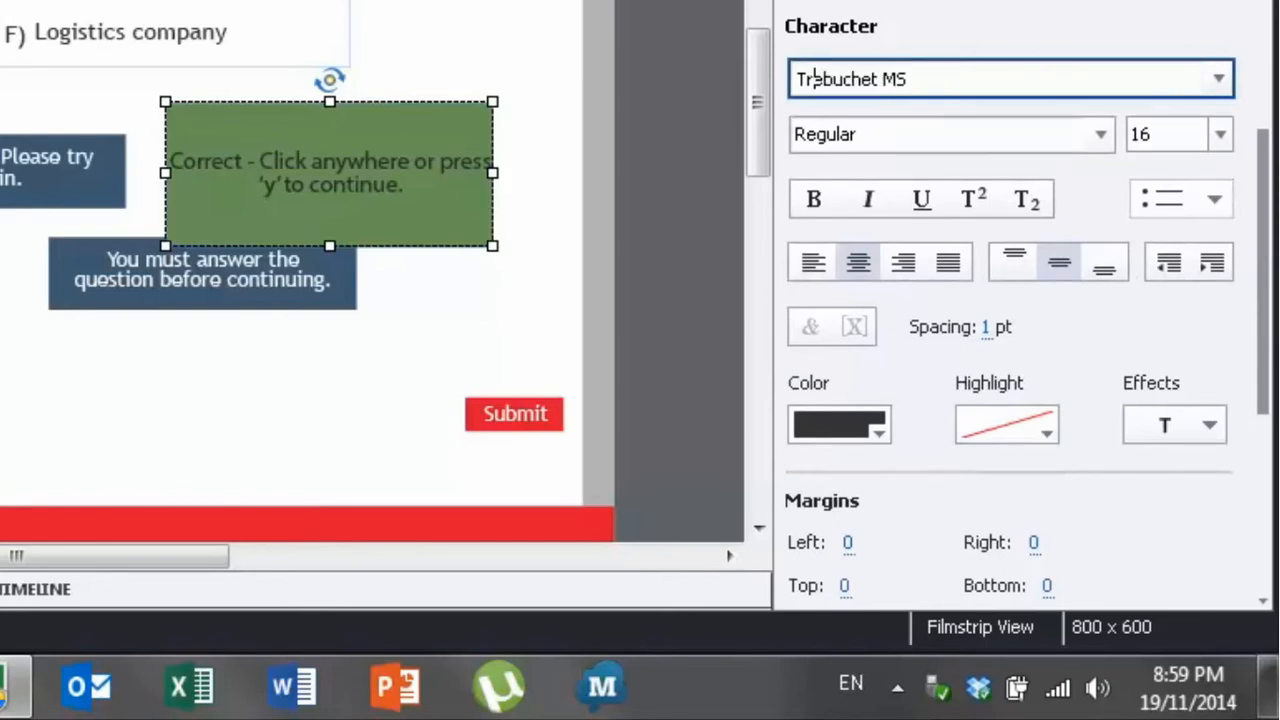
{"action": "left_click", "coordinate": [950, 134]}
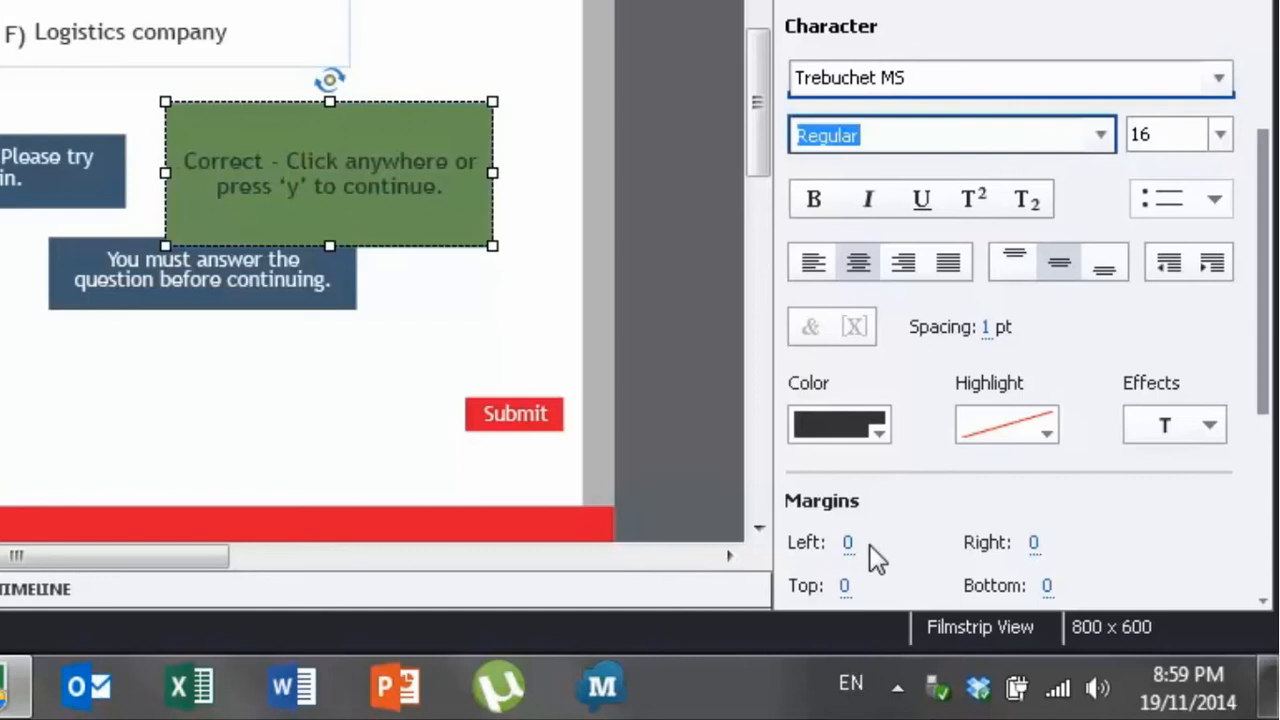
{"action": "left_click", "coordinate": [870, 542]}
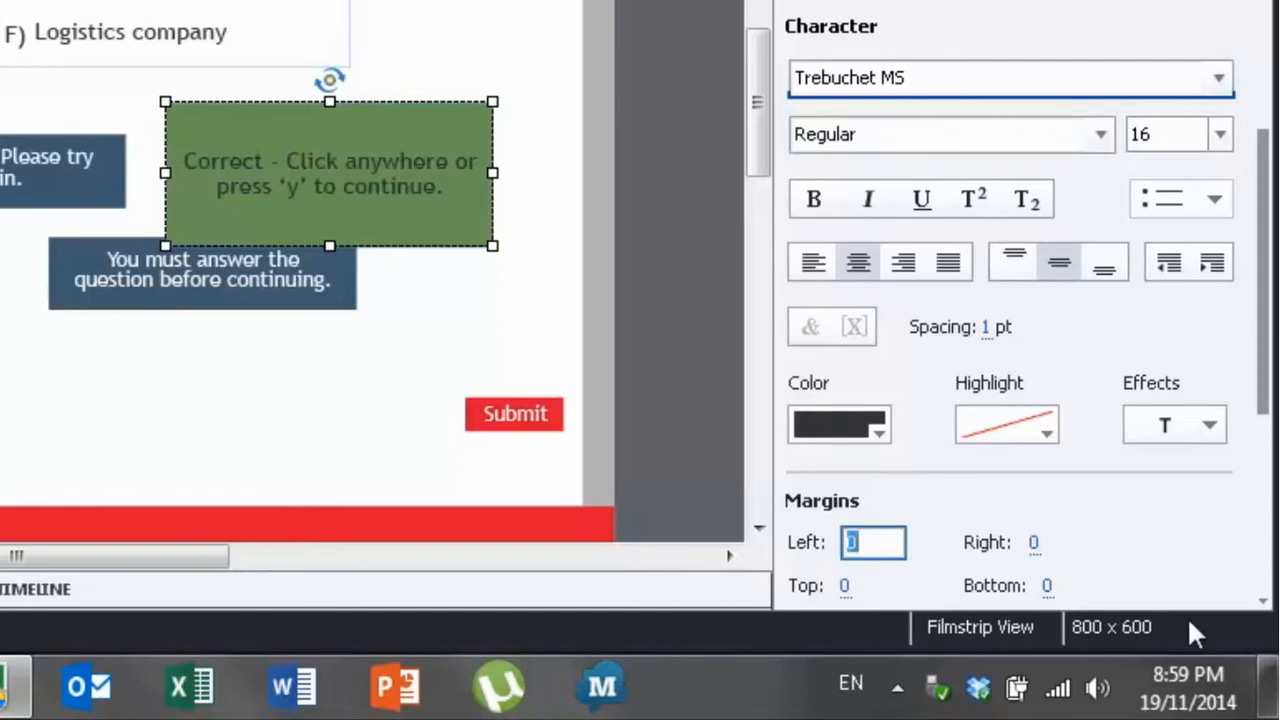
{"action": "type", "text": "10"}
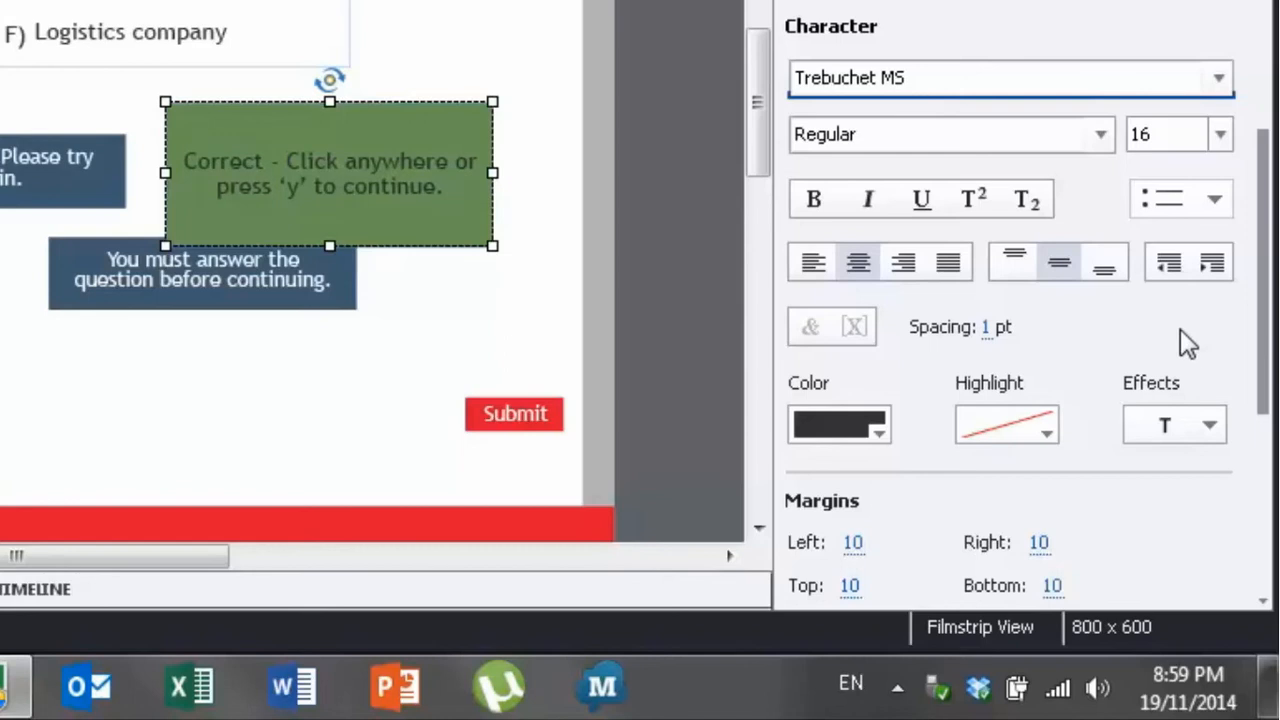
{"action": "left_click", "coordinate": [840, 424]}
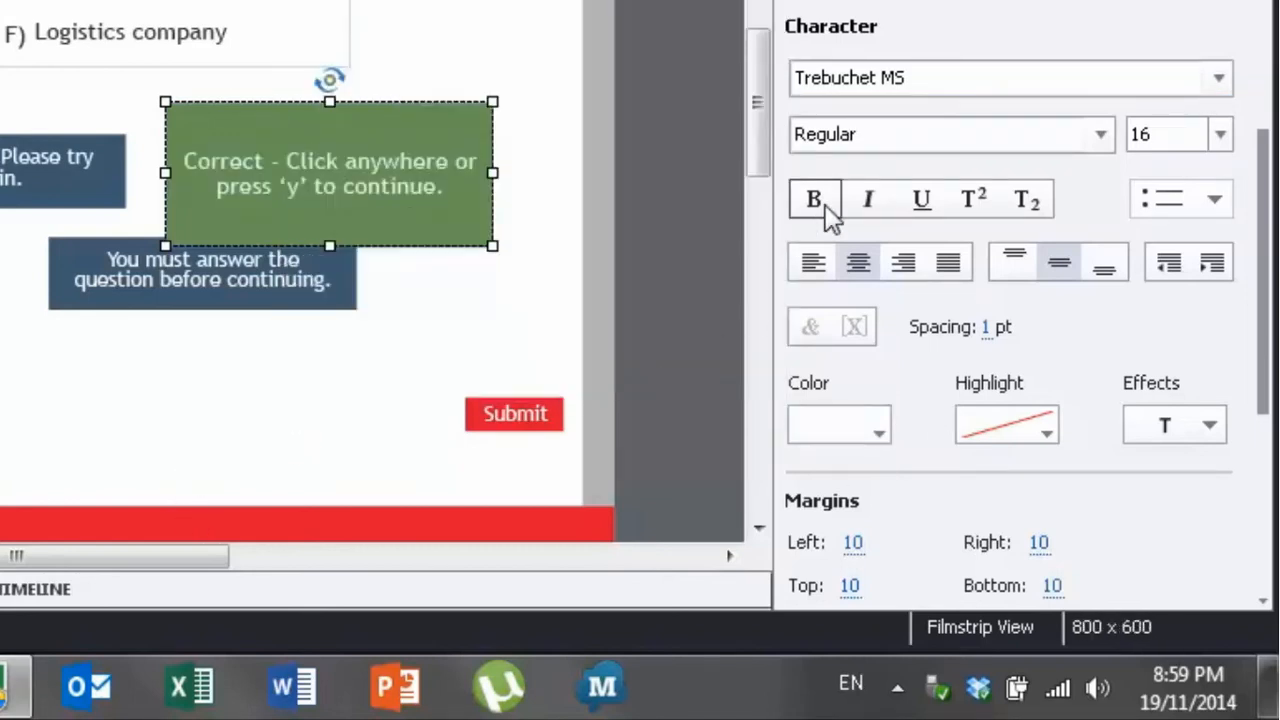
{"action": "left_click", "coordinate": [814, 200]}
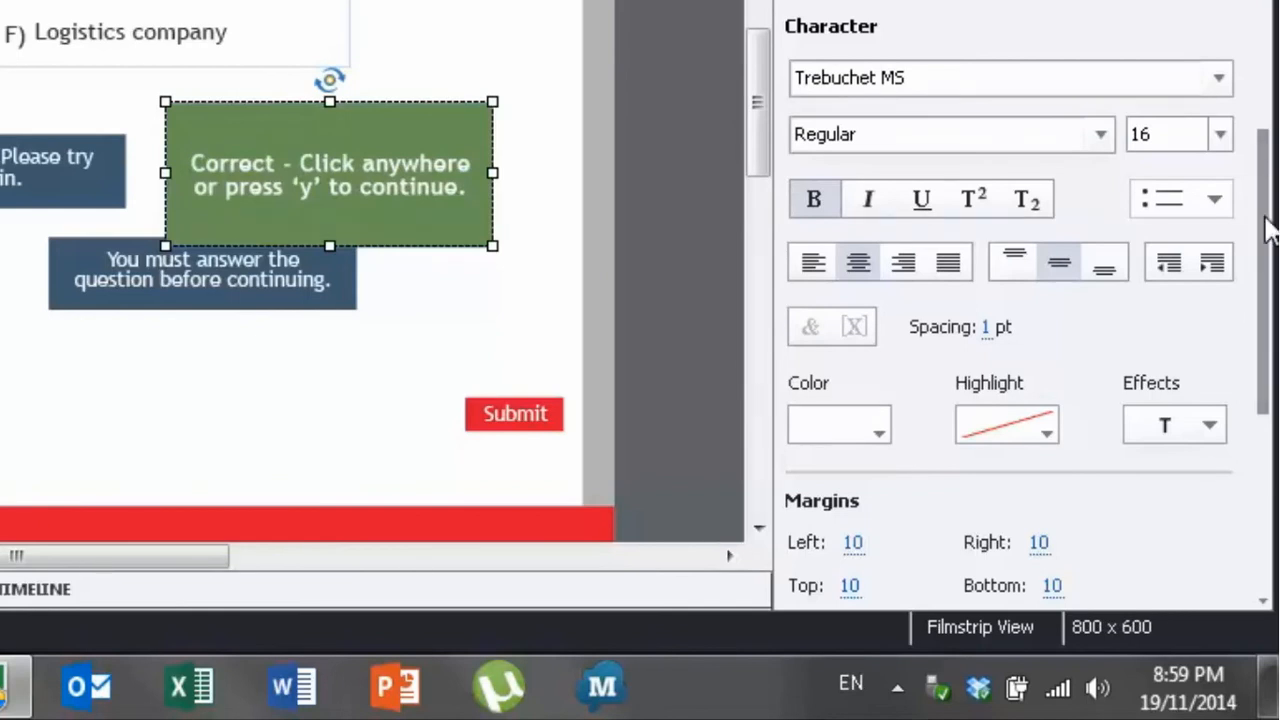
Add a reflection under the Correct shape and try inner then outer shadow.
{"action": "scroll", "scroll_direction": "down", "scroll_amount": 3}
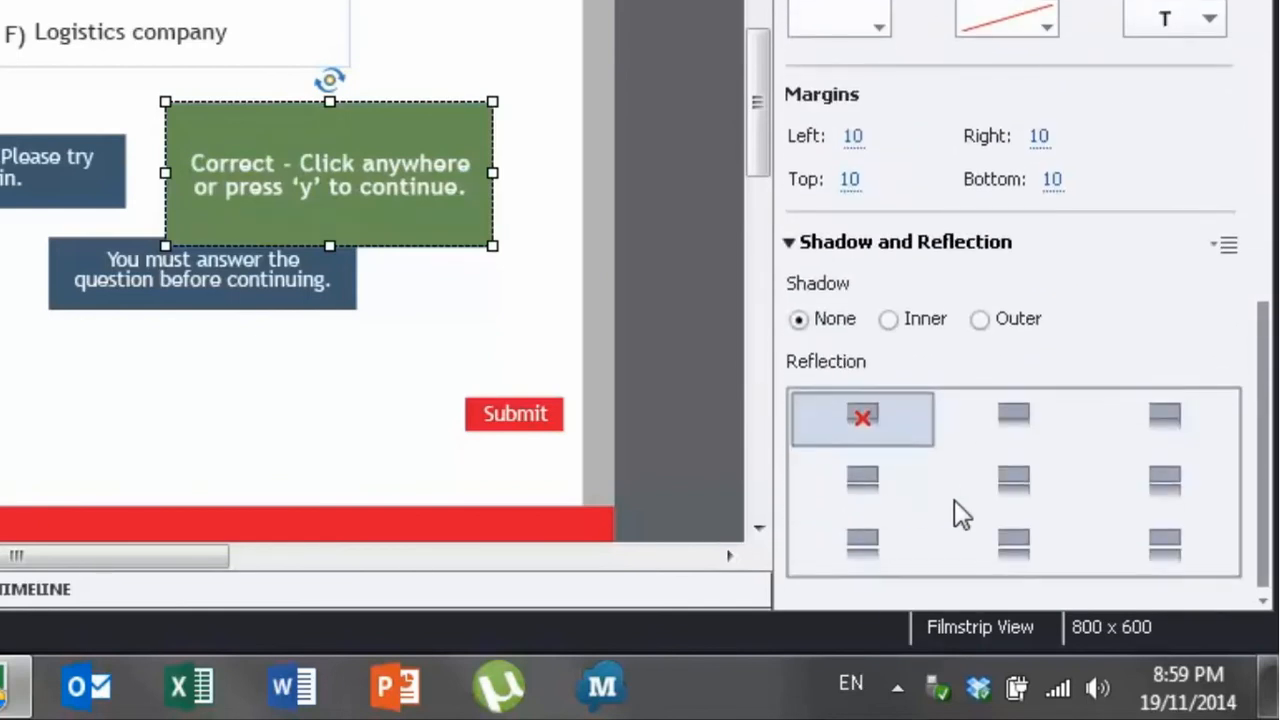
{"action": "left_click", "coordinate": [1012, 482]}
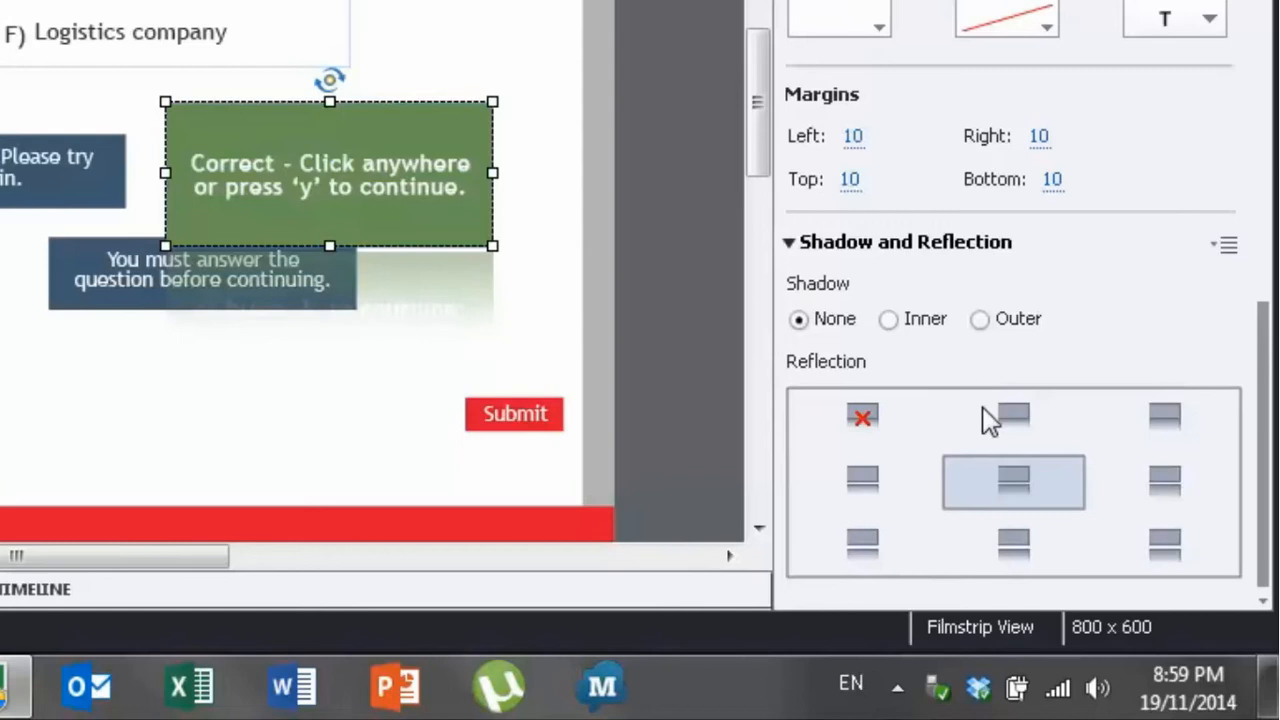
{"action": "mouse_move", "coordinate": [1256, 350]}
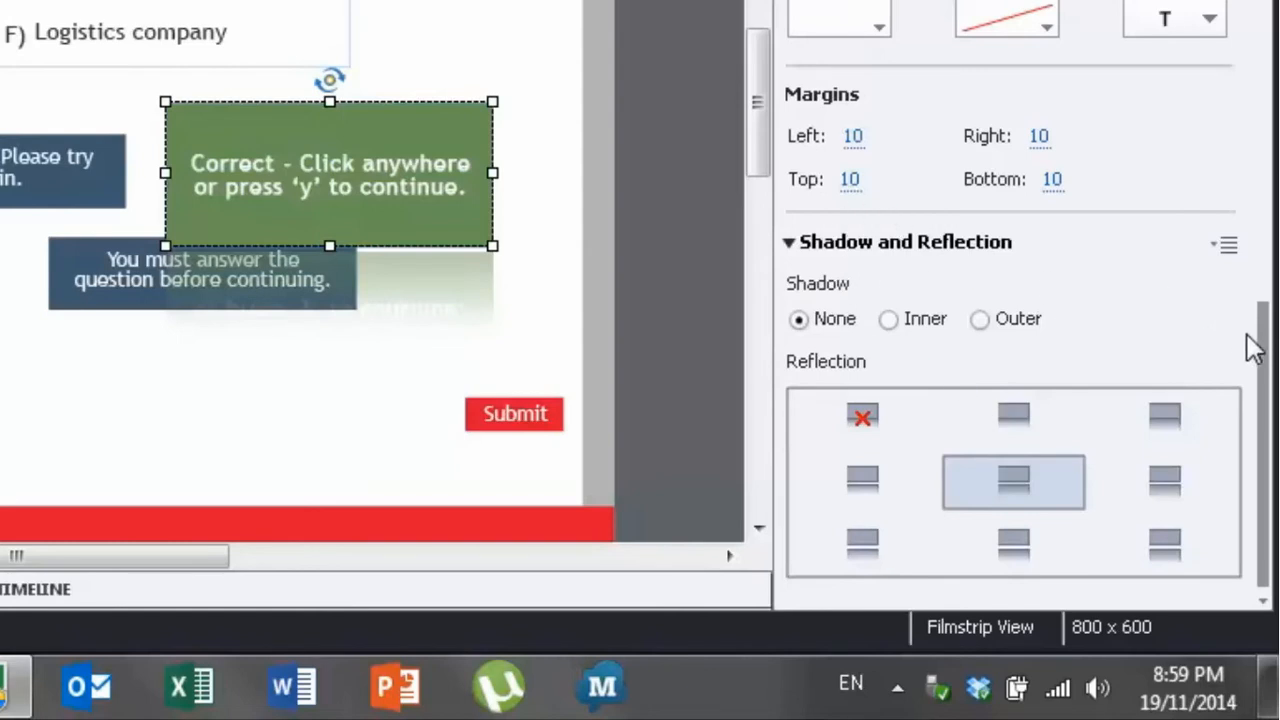
{"action": "mouse_move", "coordinate": [876, 336]}
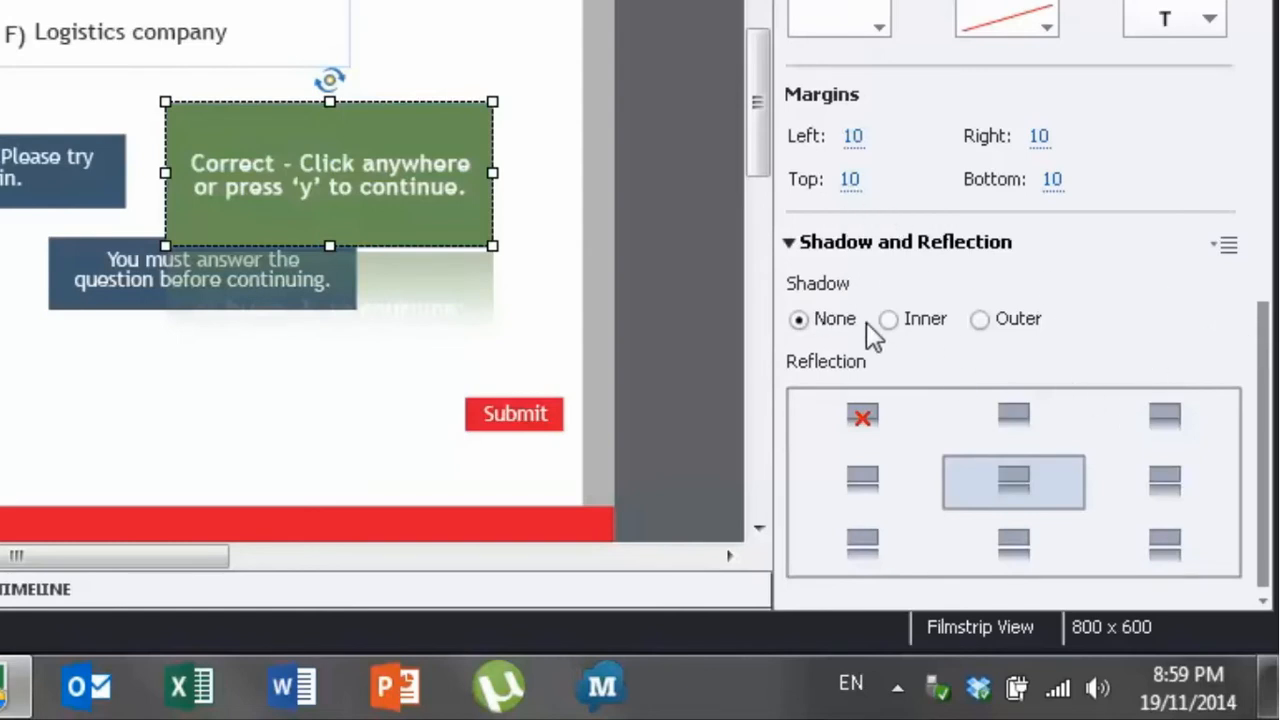
{"action": "left_click", "coordinate": [888, 320]}
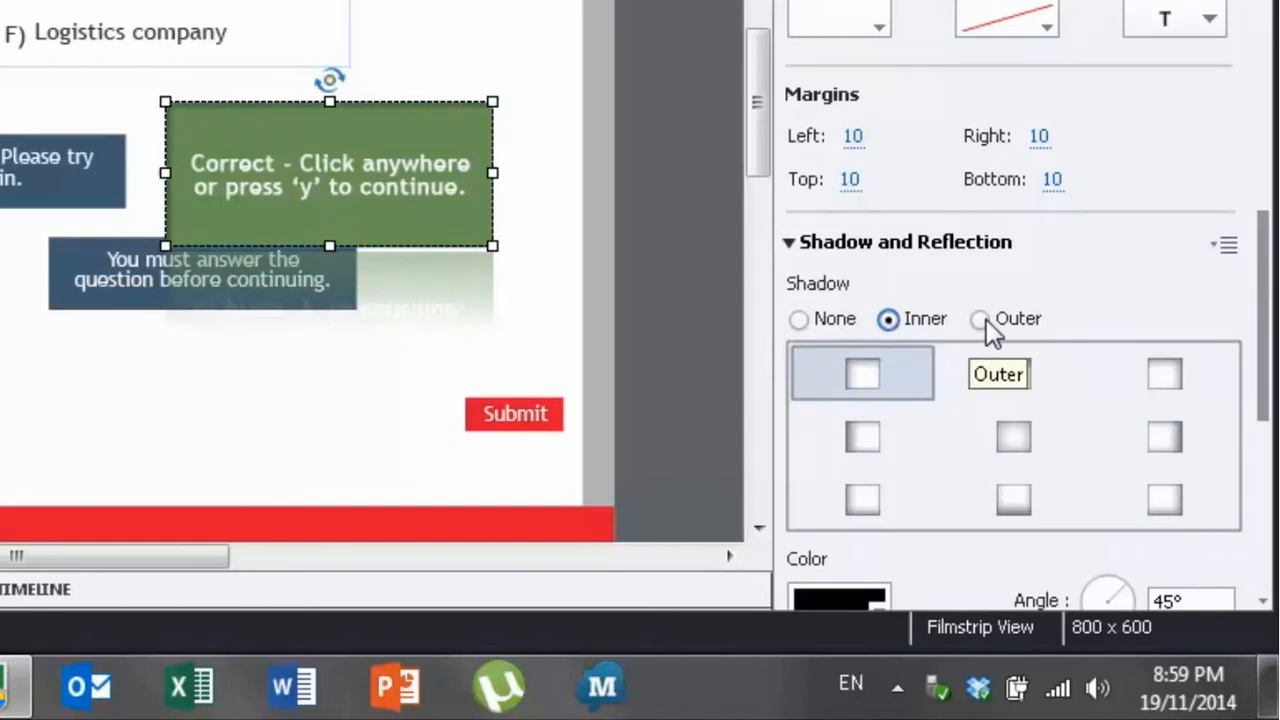
{"action": "left_click", "coordinate": [978, 318]}
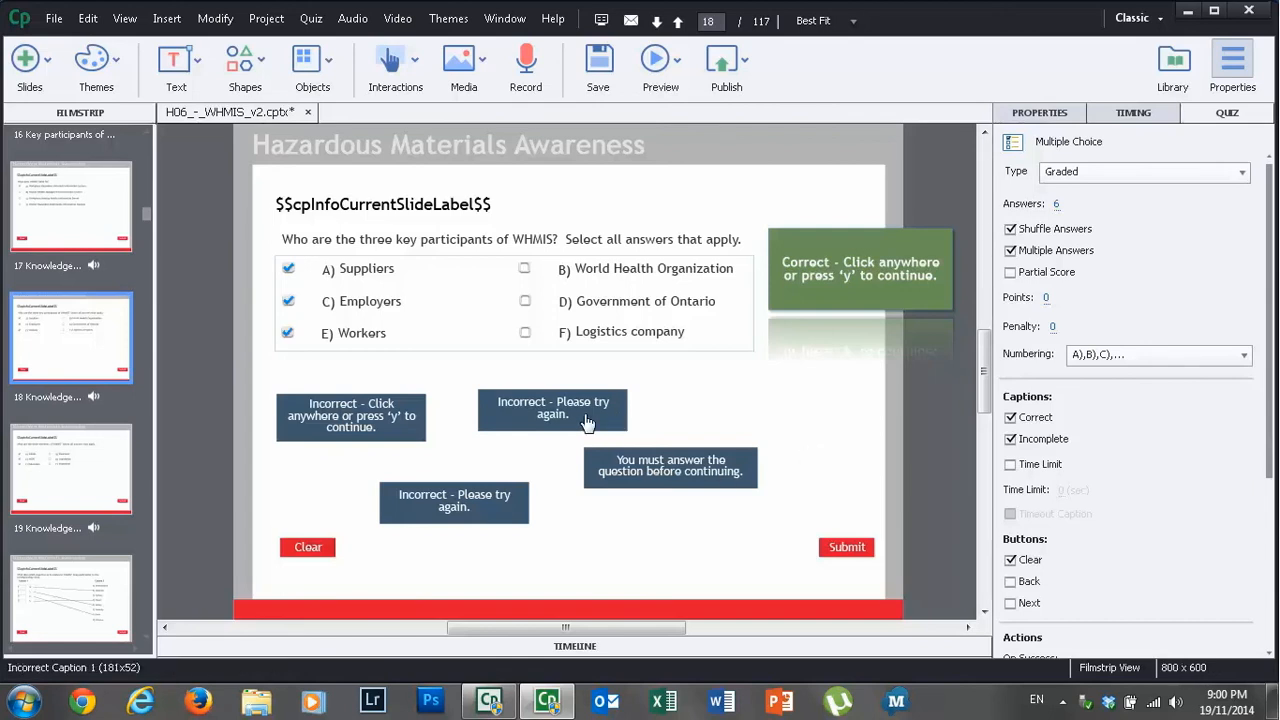
Convert the 'Incorrect - Please try again' caption into a smart shape.
{"action": "right_click", "coordinate": [552, 408]}
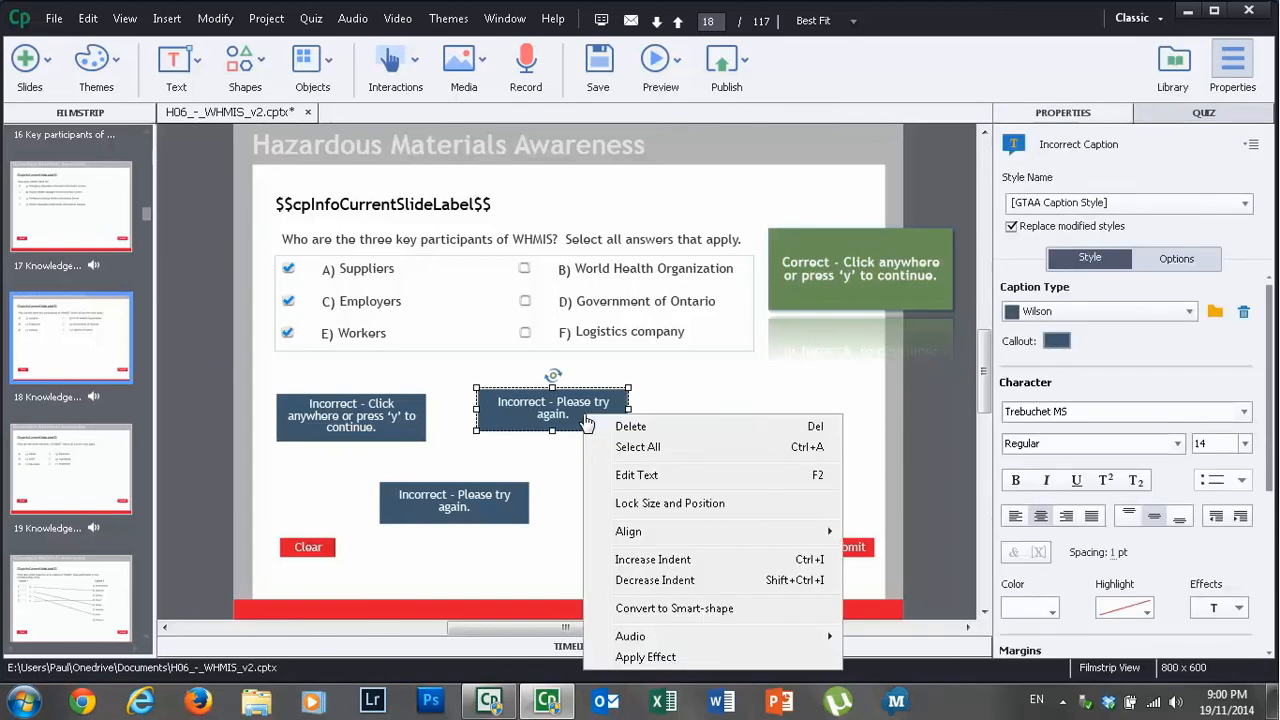
{"action": "mouse_move", "coordinate": [720, 608]}
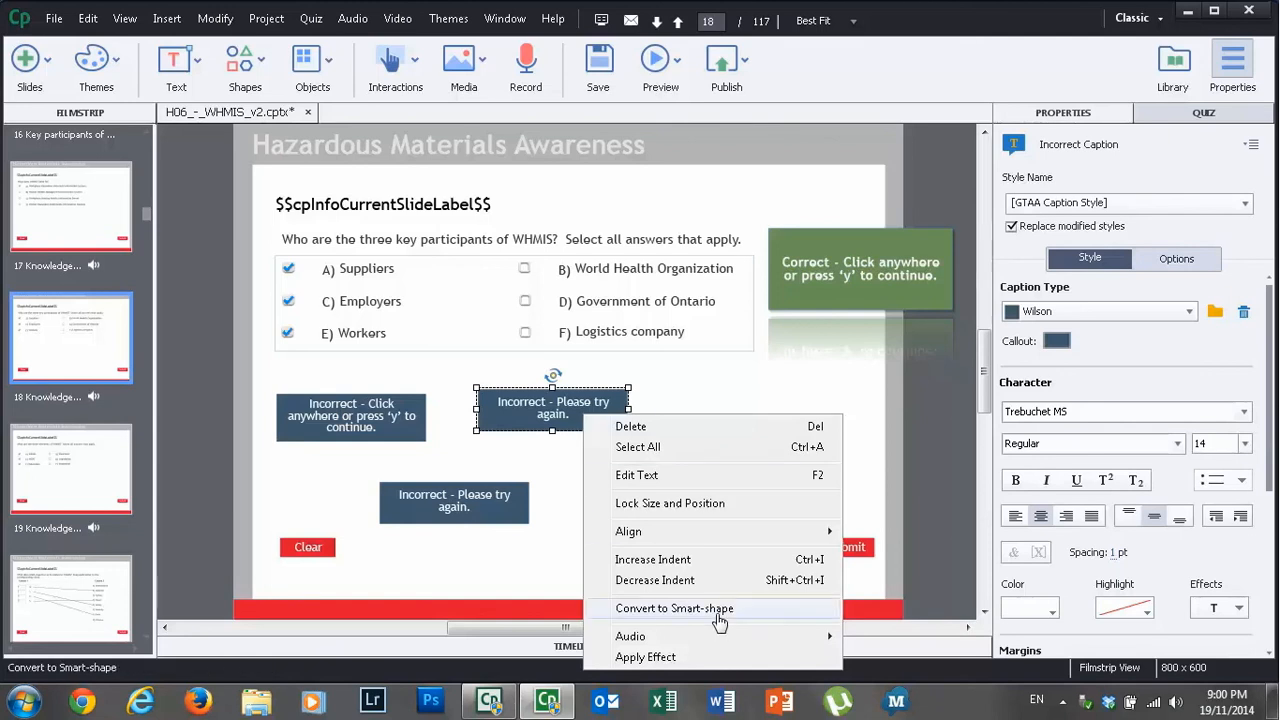
{"action": "left_click", "coordinate": [674, 608]}
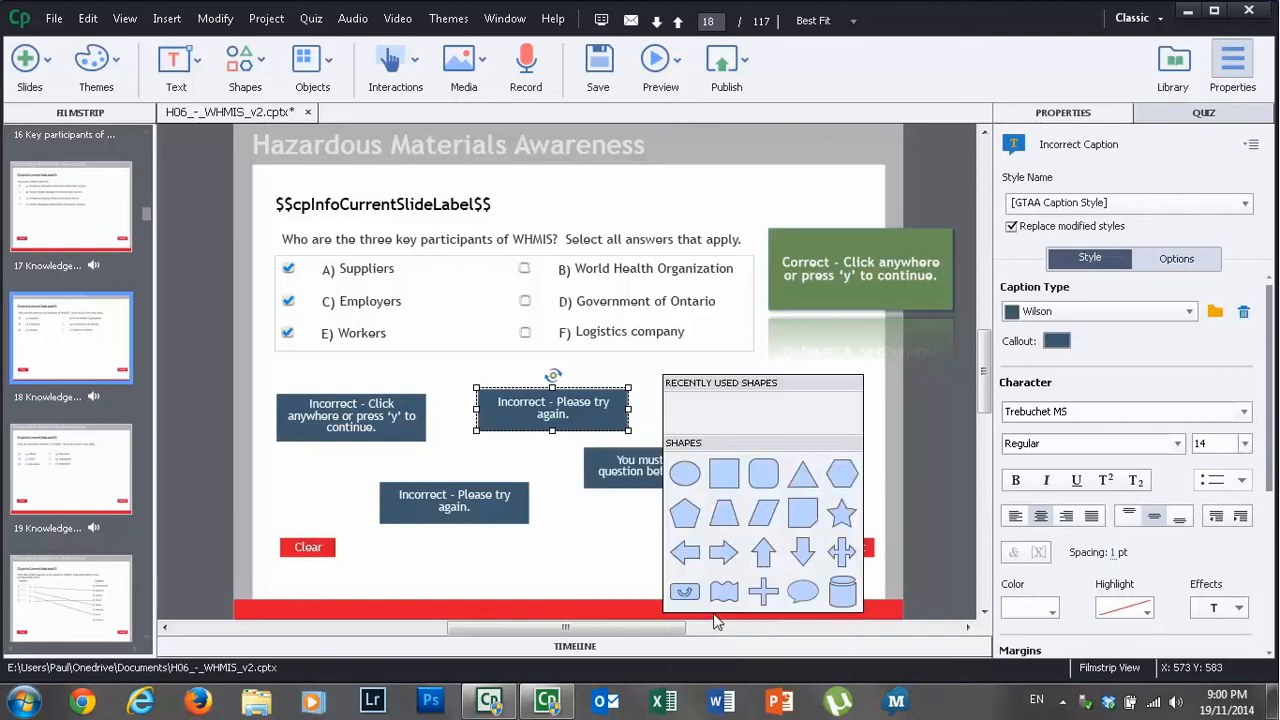